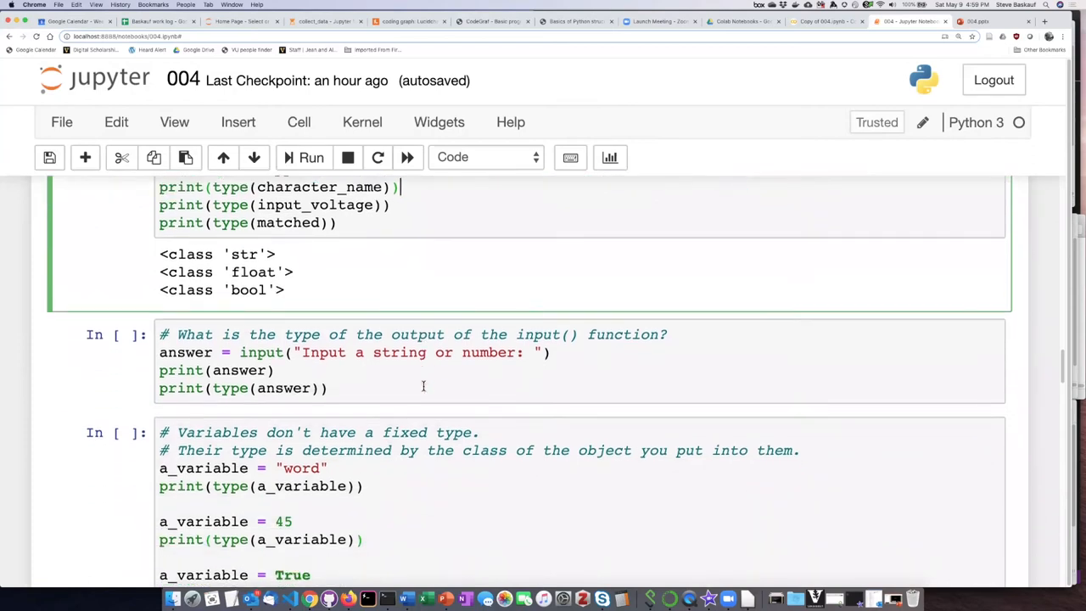
- Run the input() cell answering 'dog', which prints dog and <class 'str'>, then highlight str
scroll("down", 3)
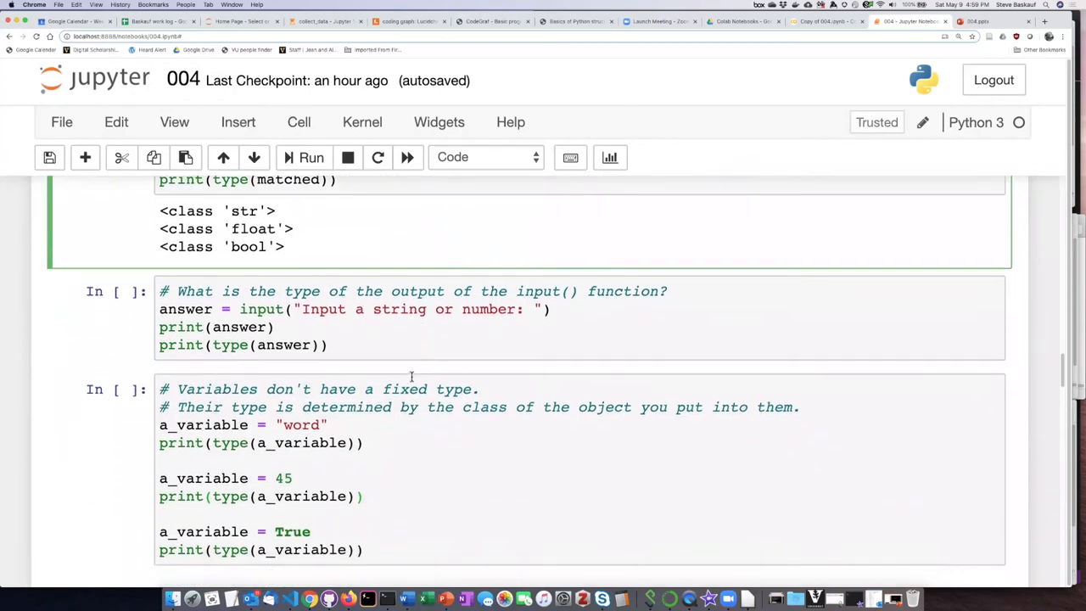
scroll("down", 3)
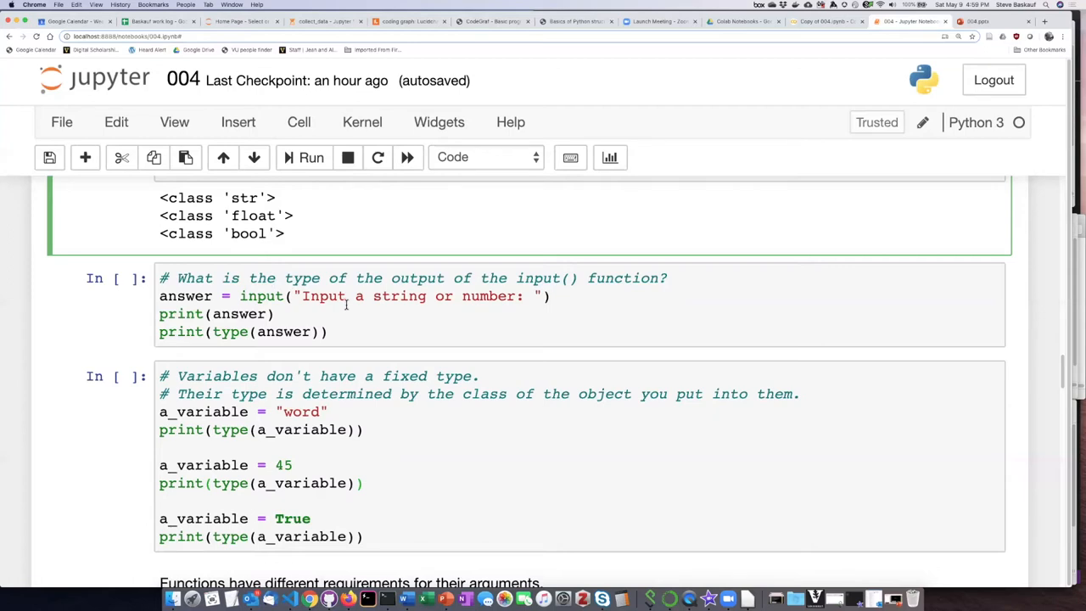
left_click(341, 296)
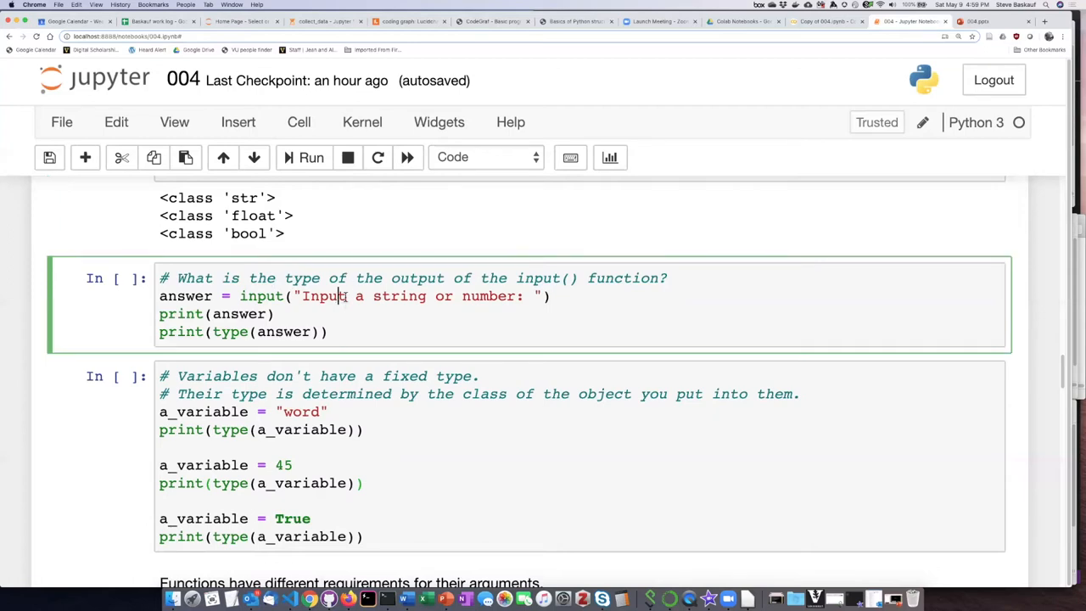
left_click(311, 156)
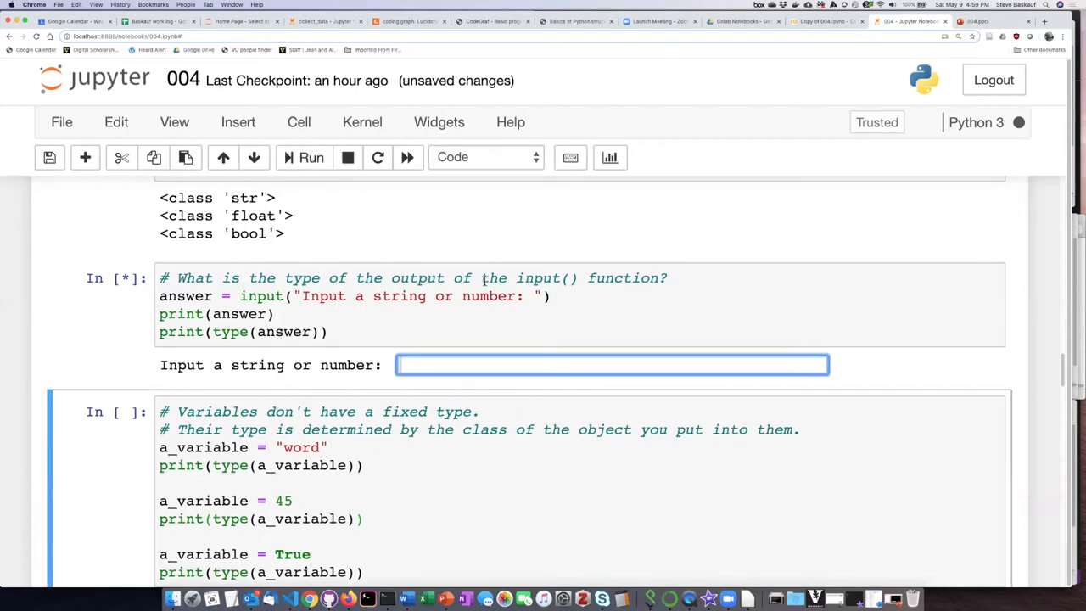
type("d")
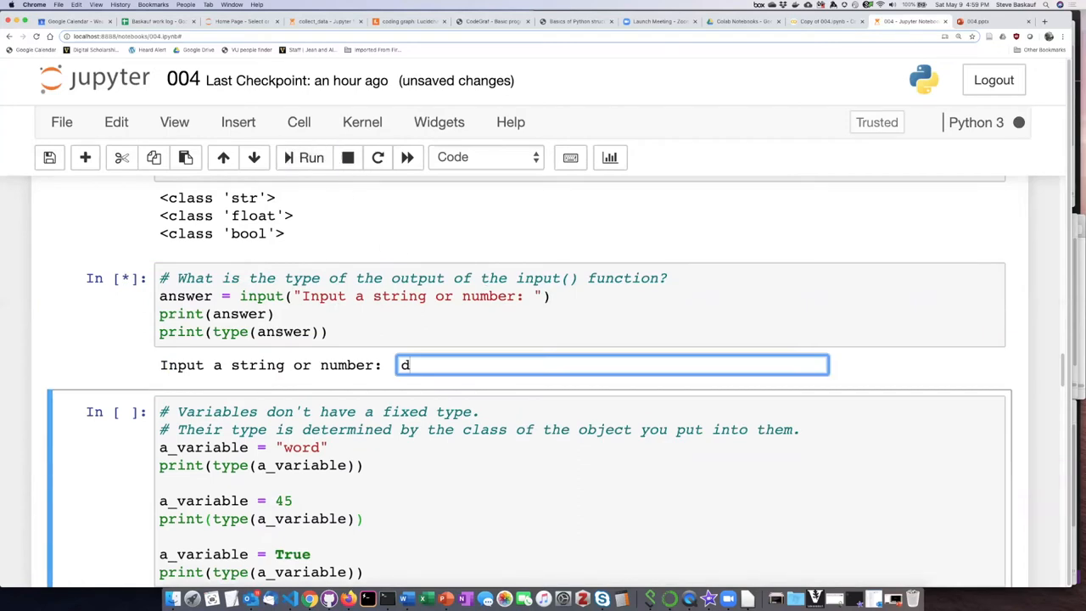
key("Return")
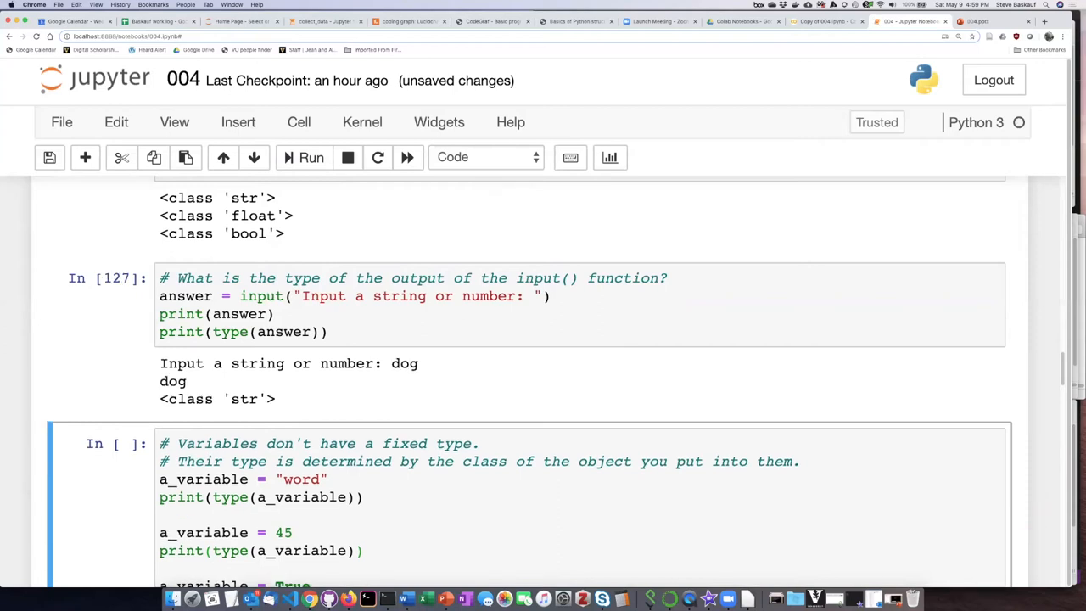
mouse_move(219, 287)
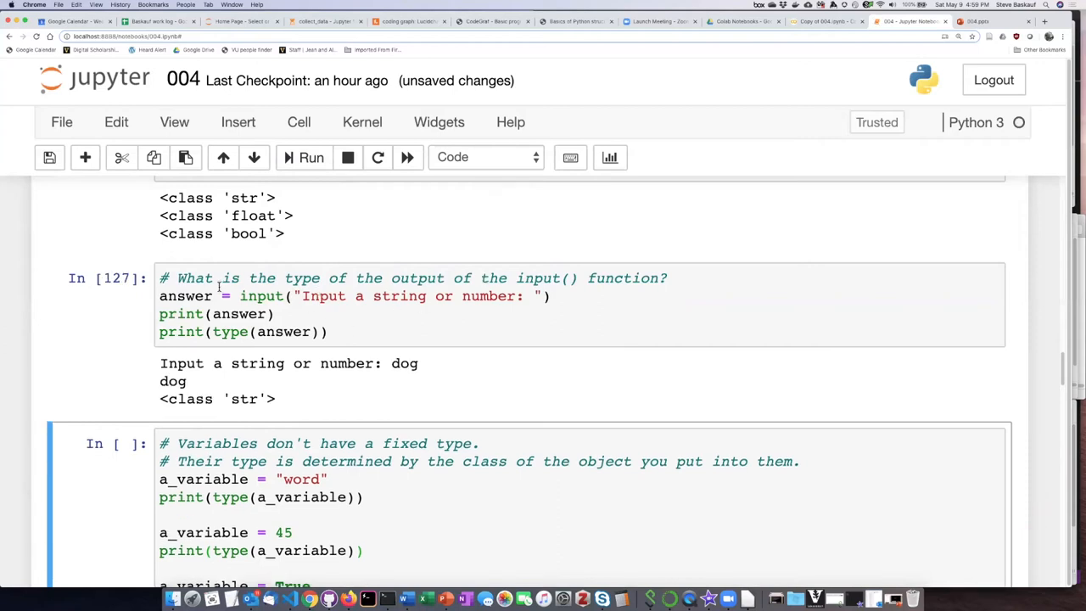
left_click(241, 314)
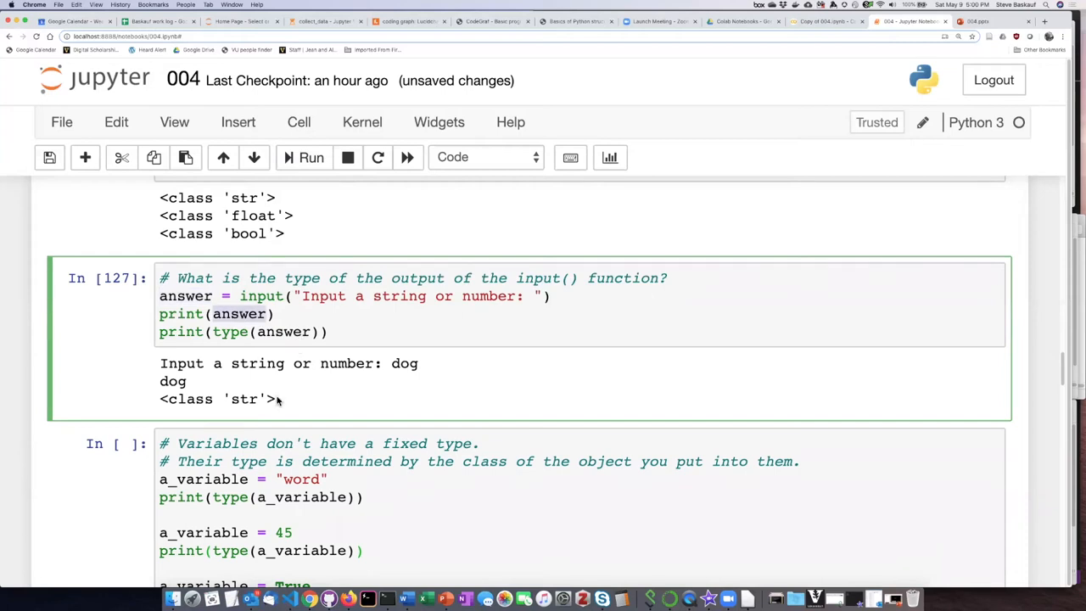
double_click(229, 399)
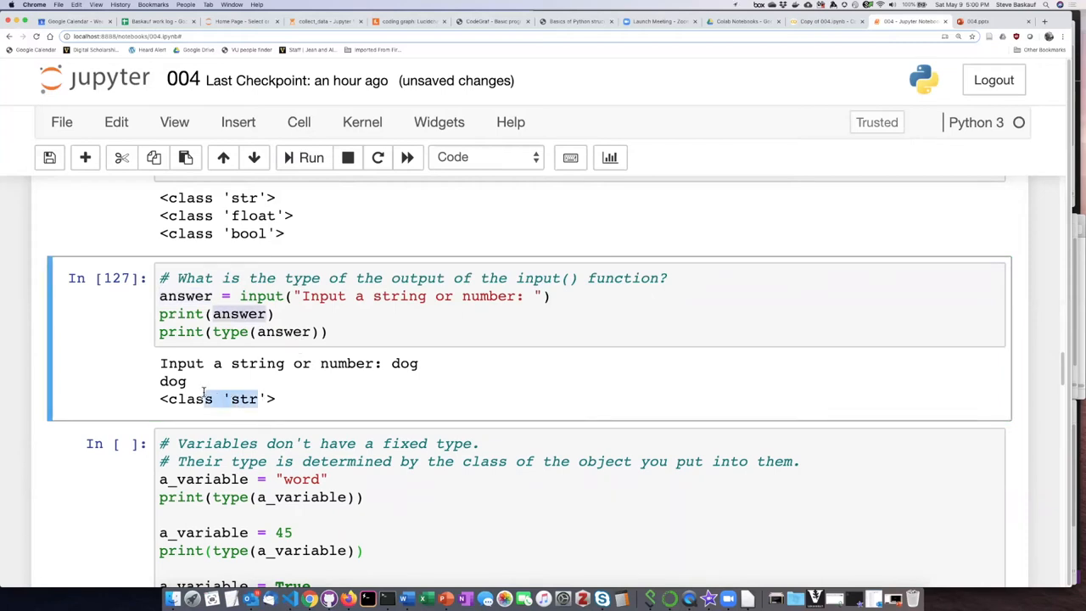
mouse_move(465, 374)
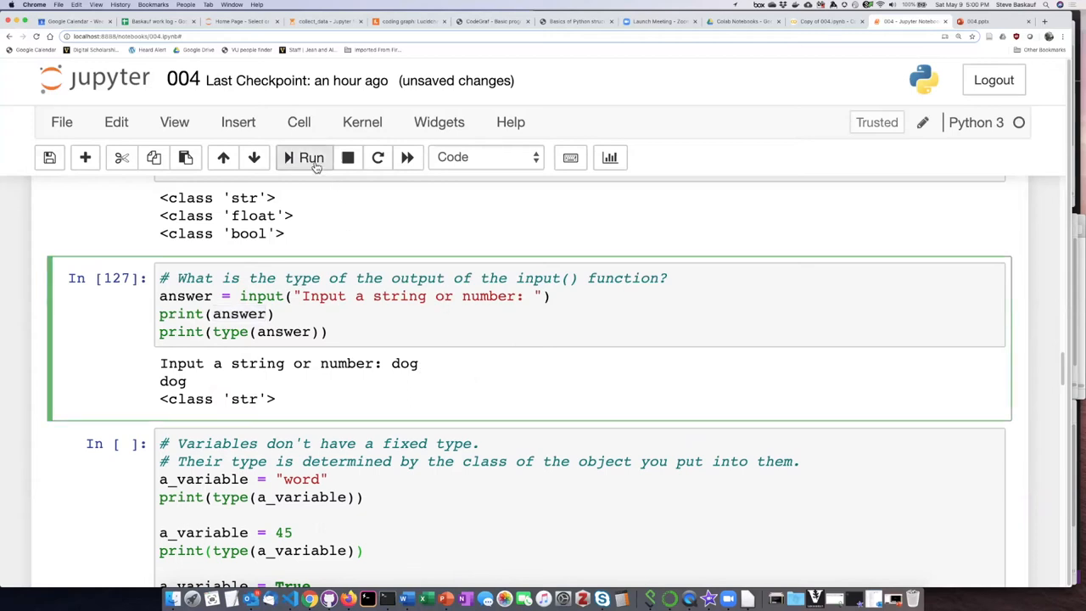
- Rerun the same cell answering '25', which prints 25 and still <class 'str'>
left_click(312, 156)
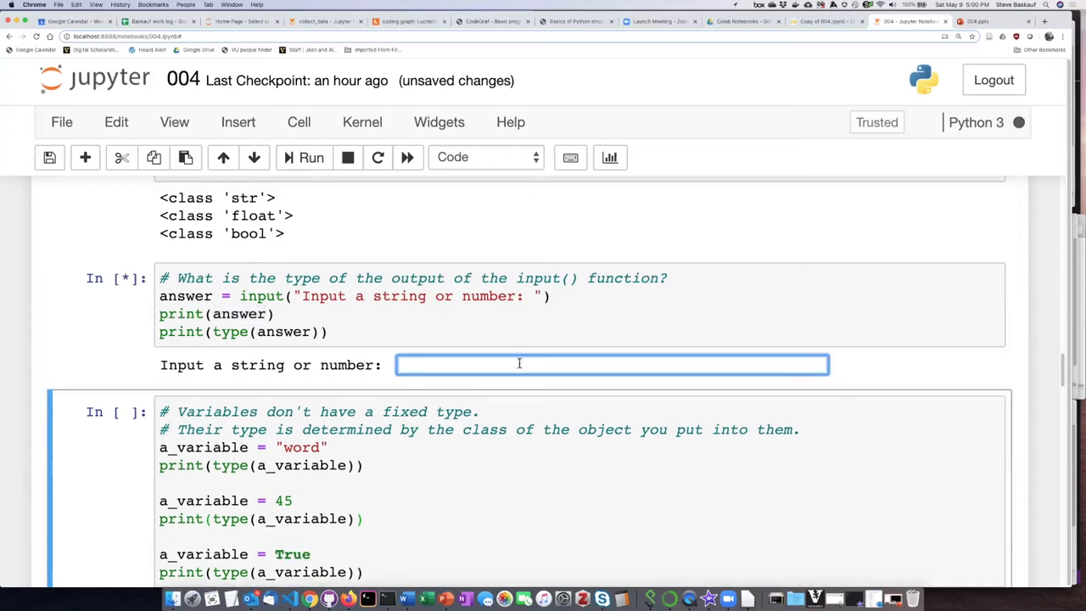
type("25")
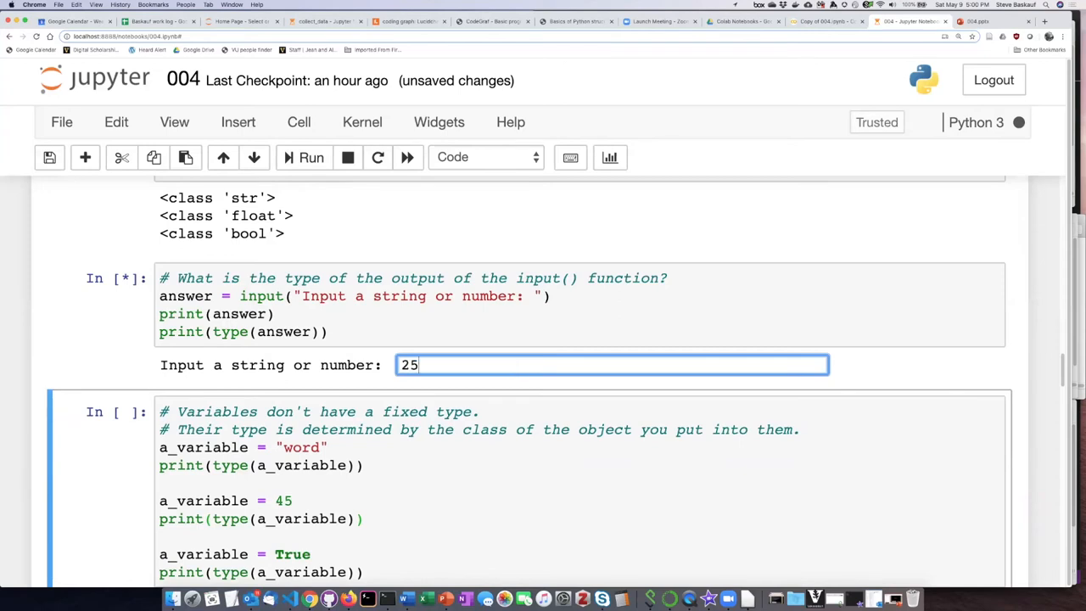
key("Return")
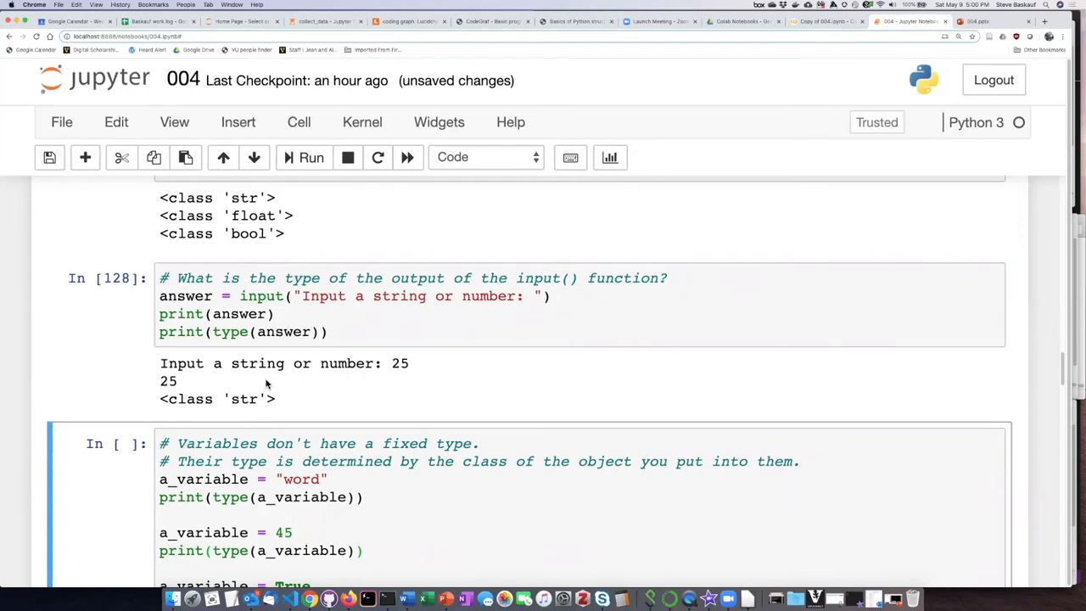
mouse_move(273, 382)
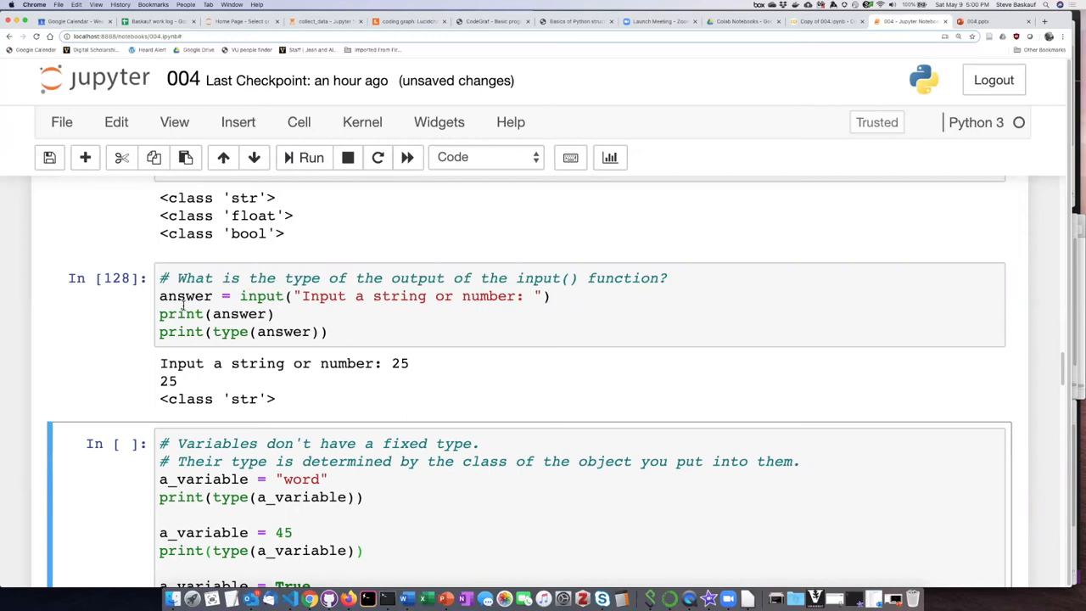
mouse_move(393, 365)
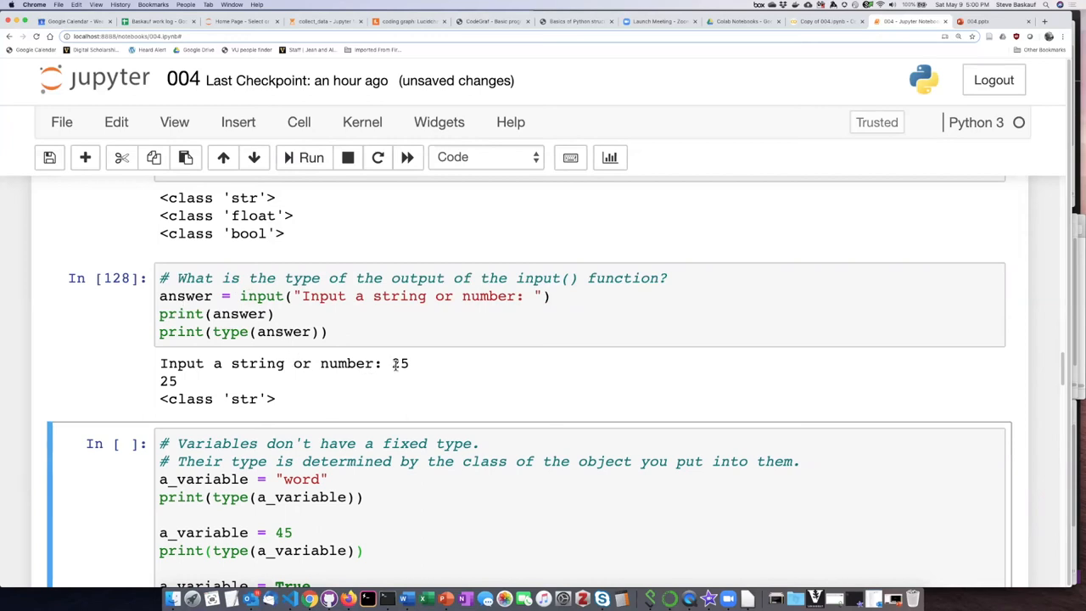
mouse_move(262, 397)
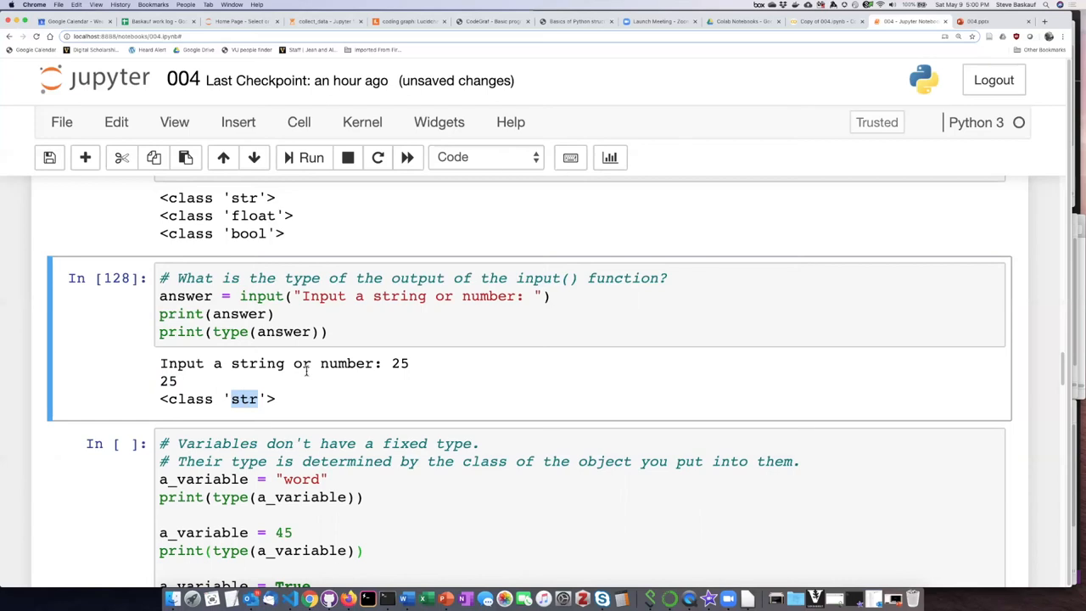
mouse_move(344, 400)
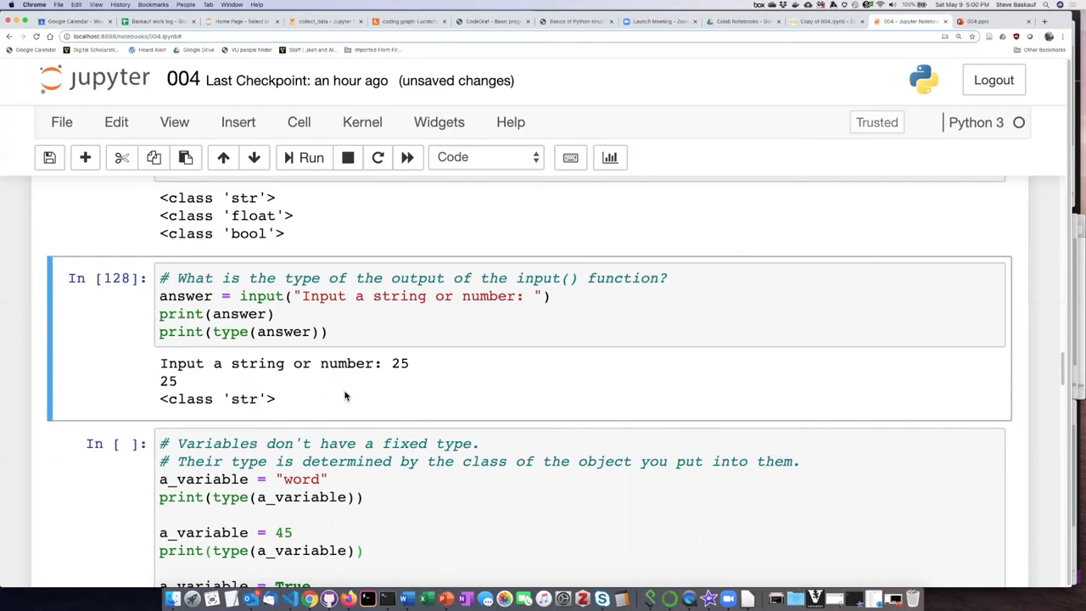
mouse_move(352, 384)
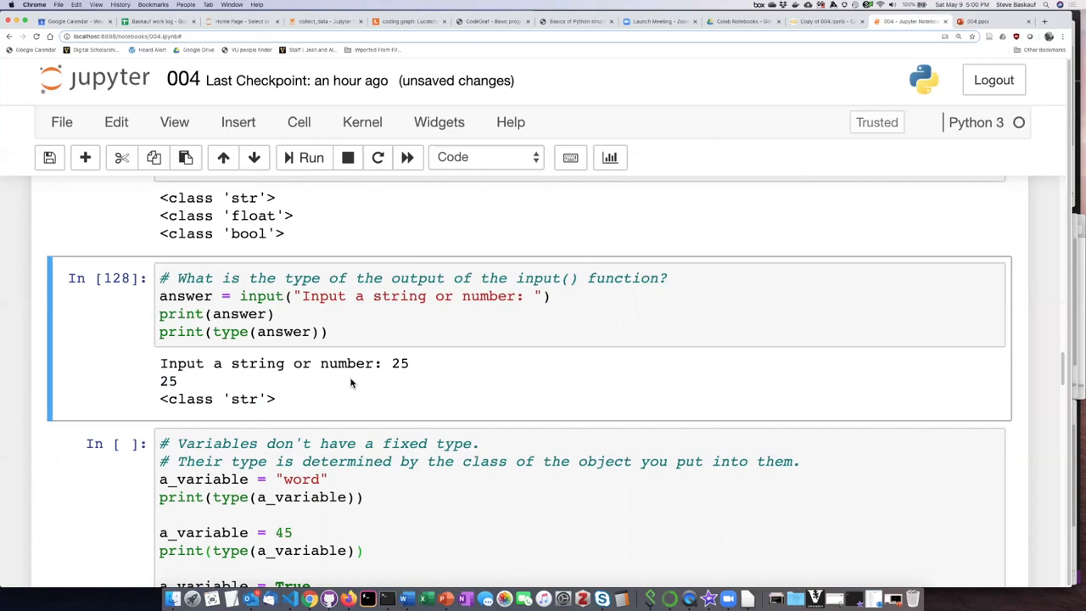
scroll("up", 3)
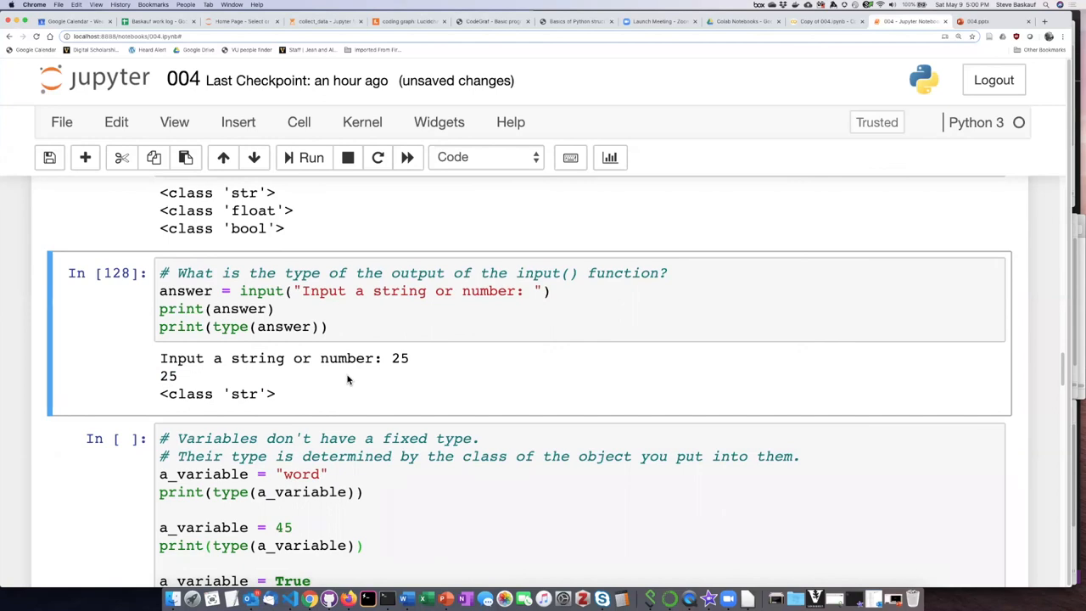